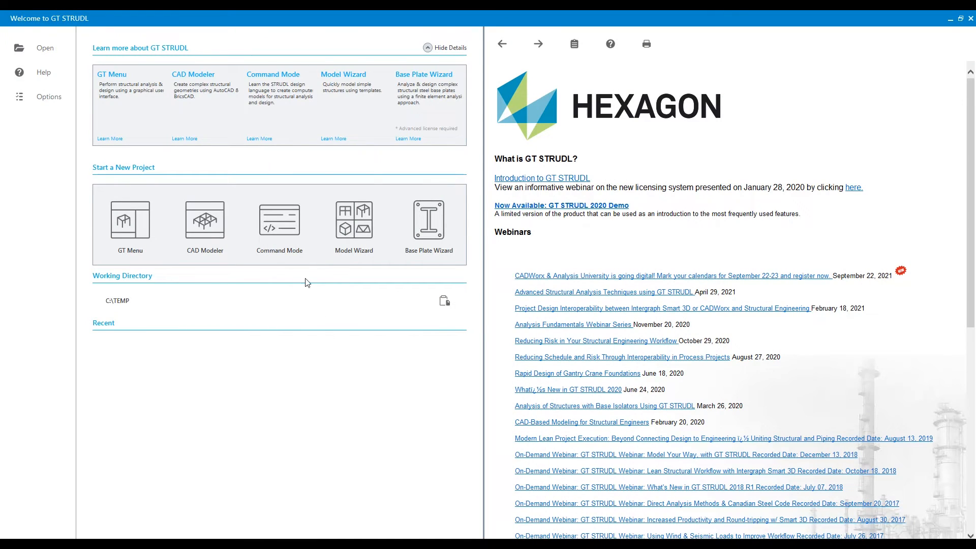
mouse_move(354, 221)
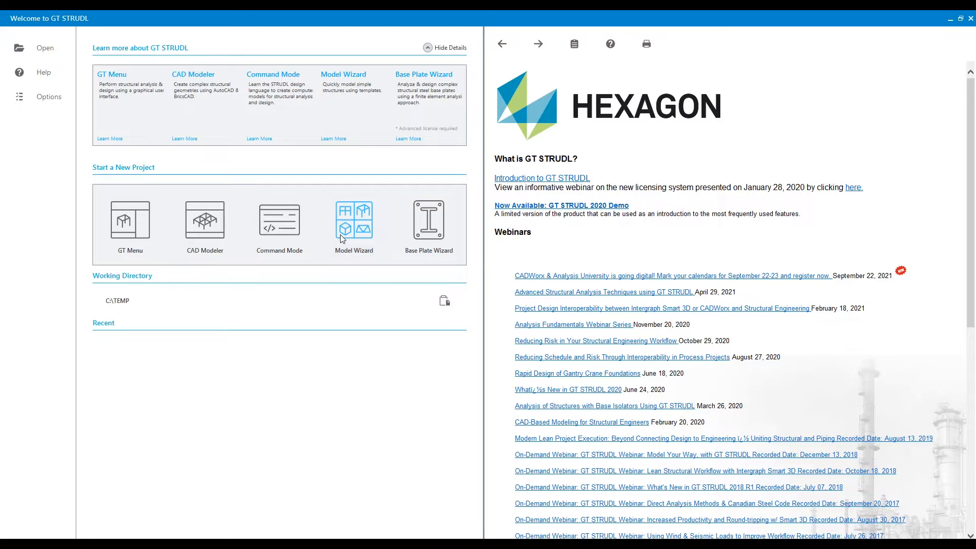
Step: Pick the Space Frame structure template in the Model Wizard
left_click(354, 219)
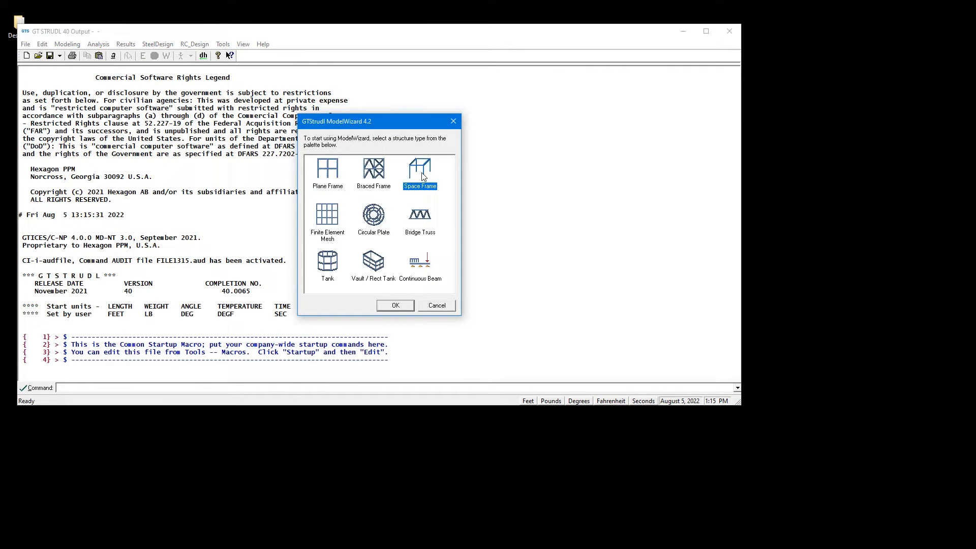
Step: Lay out the wizard frame with 2 floors, 1 x-direction bay and 4 z-direction bays
left_click(395, 305)
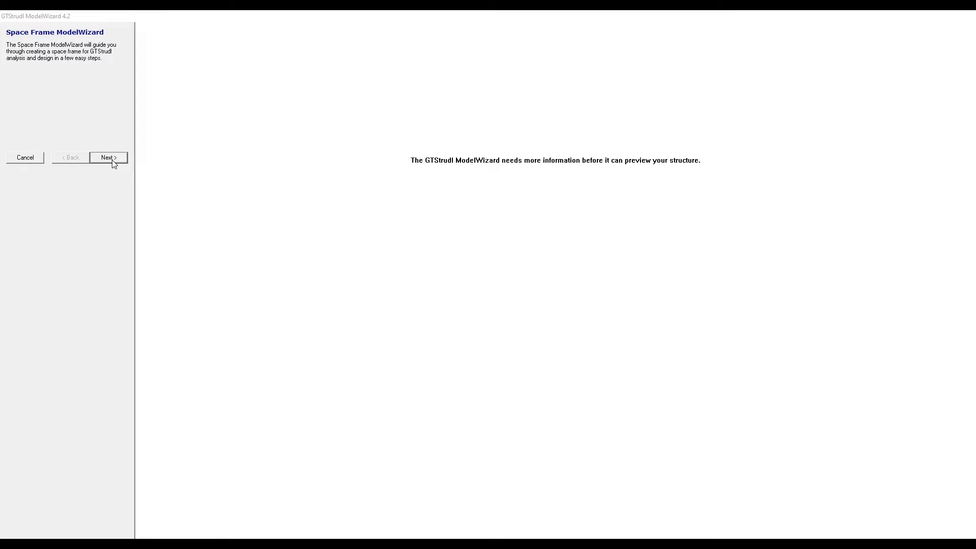
left_click(108, 157)
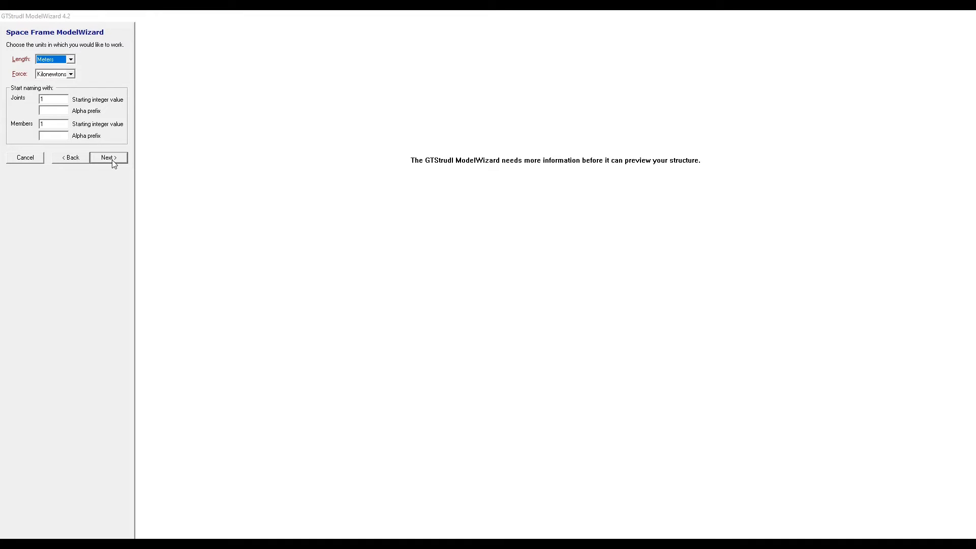
left_click(108, 157)
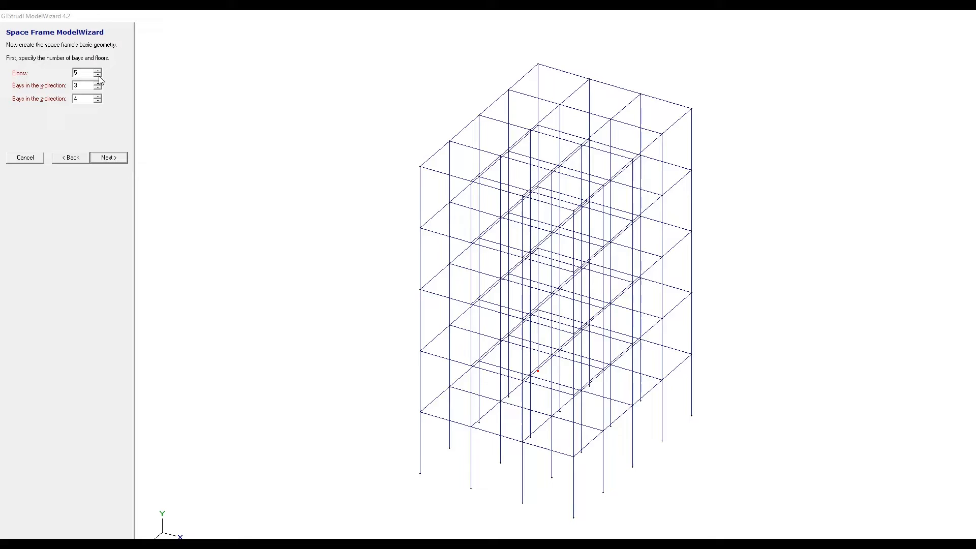
left_click(97, 74)
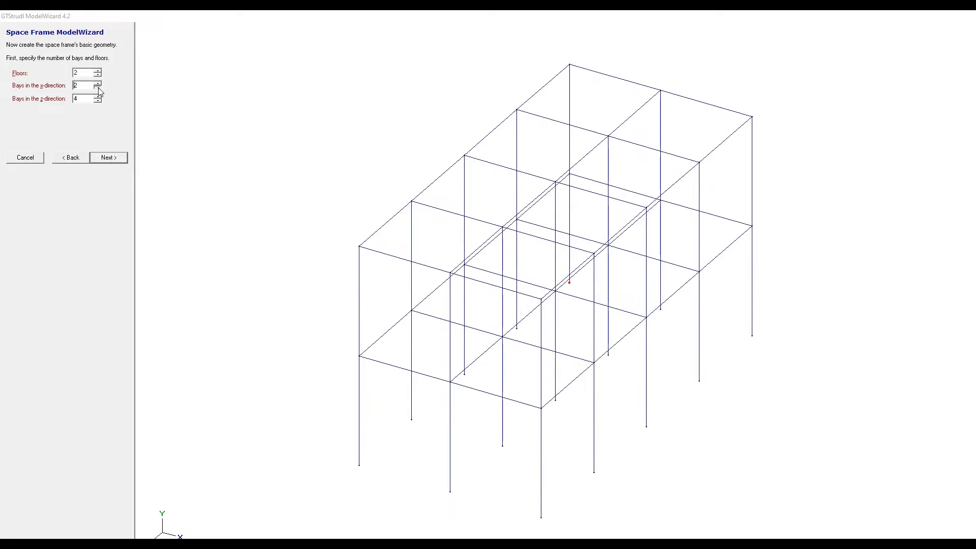
left_click(97, 88)
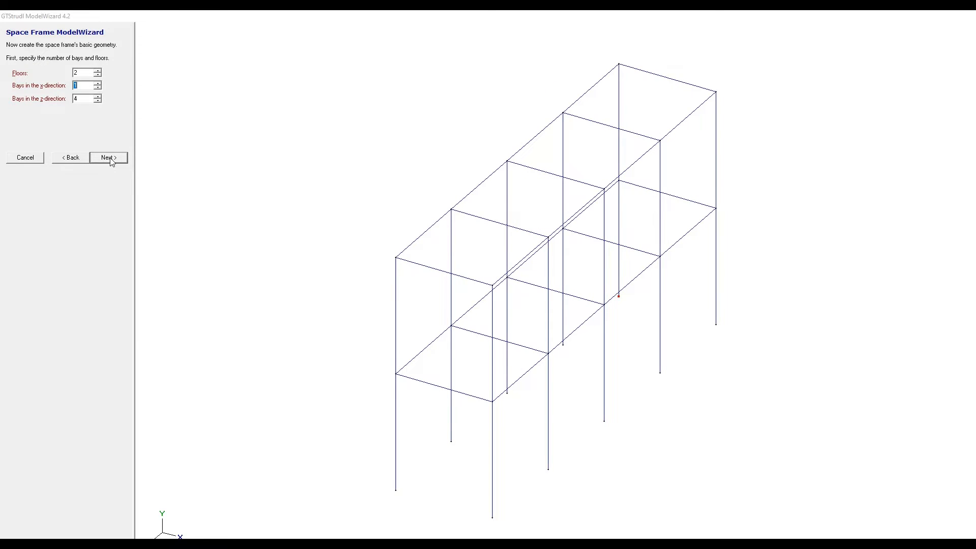
Step: Set storeys to 3.6 m and x-bays to 5 m, and add member self-weight loading
left_click(108, 157)
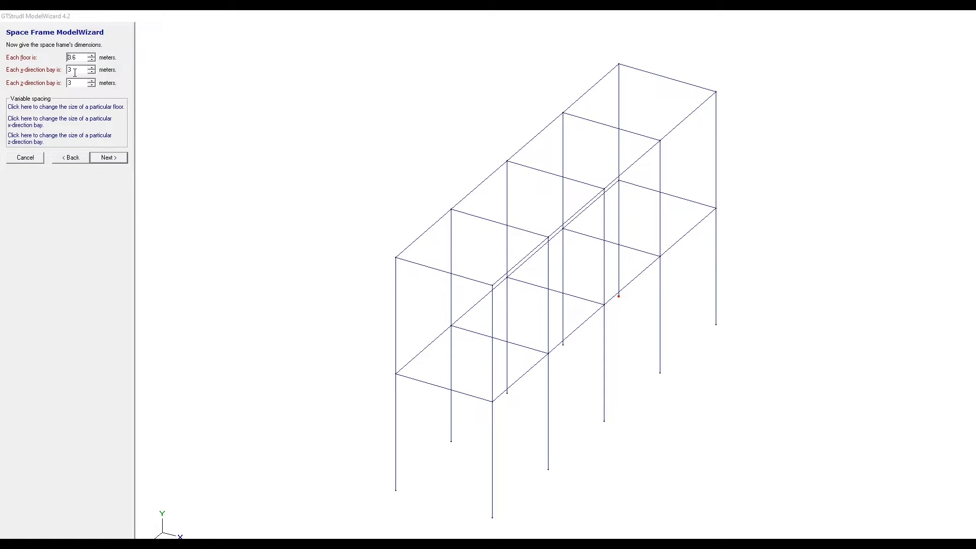
triple_click(76, 69)
type("5")
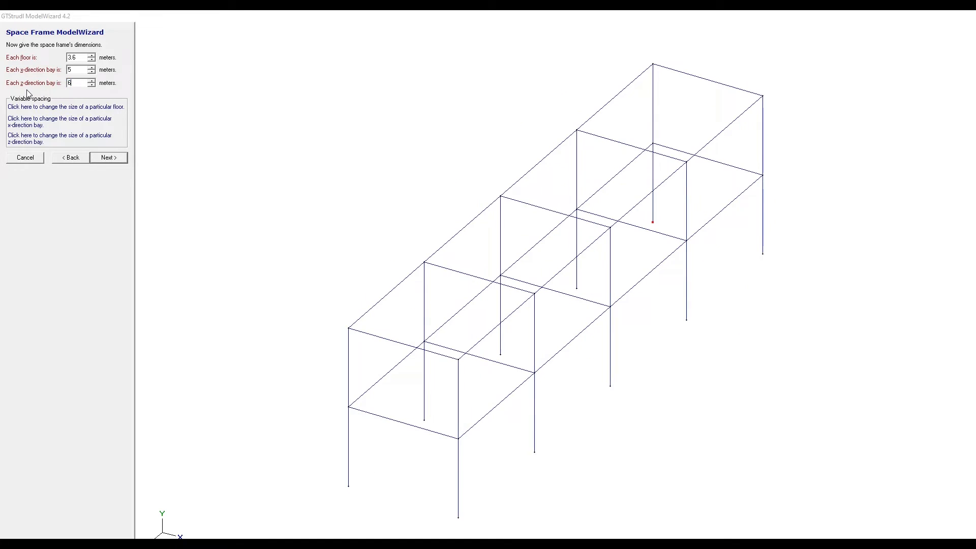
left_click(108, 157)
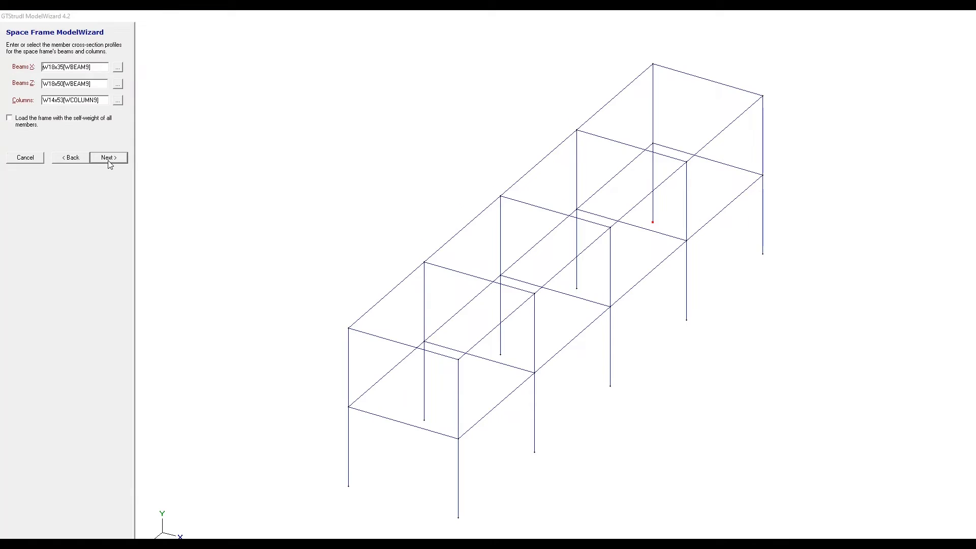
left_click(9, 118)
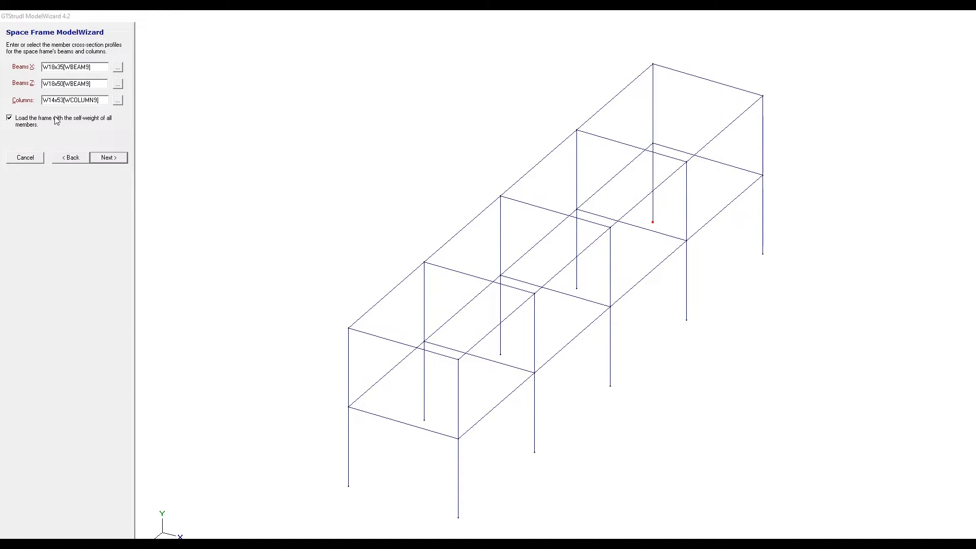
mouse_move(91, 124)
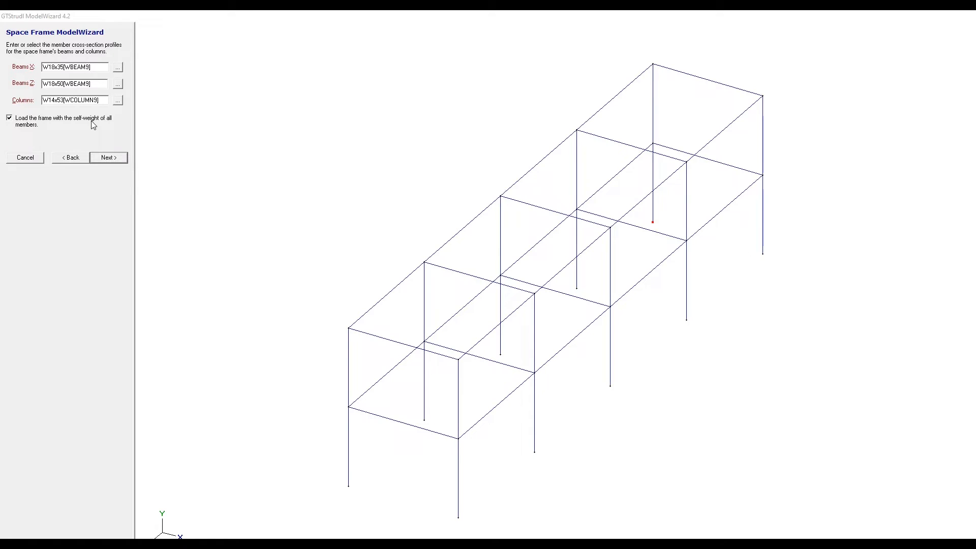
left_click(108, 157)
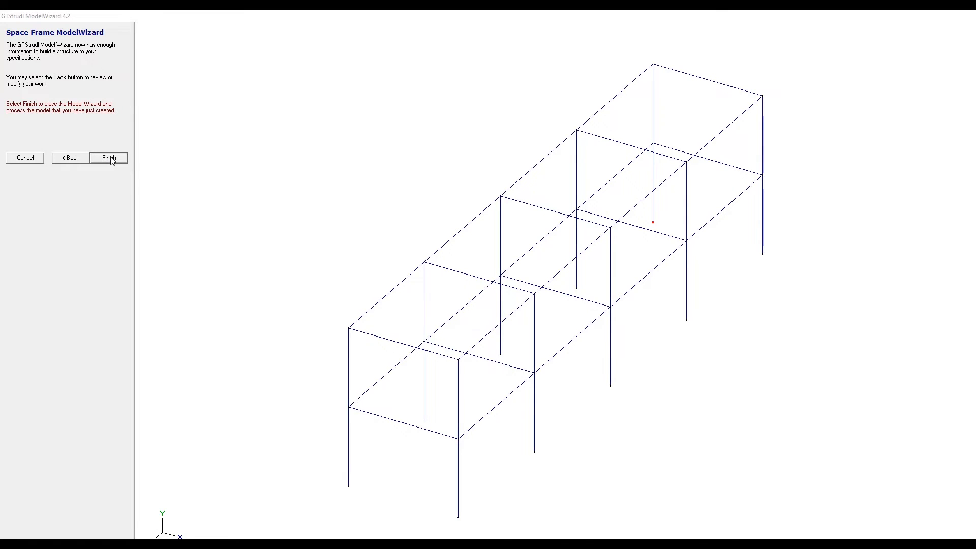
Step: Finish the wizard to build the frame and show members as solid section profiles
left_click(108, 157)
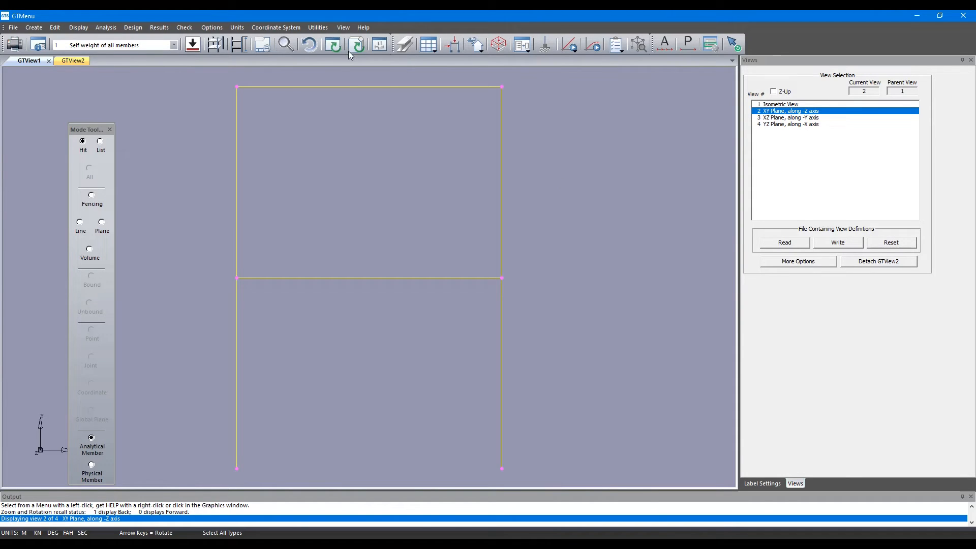
left_click(356, 43)
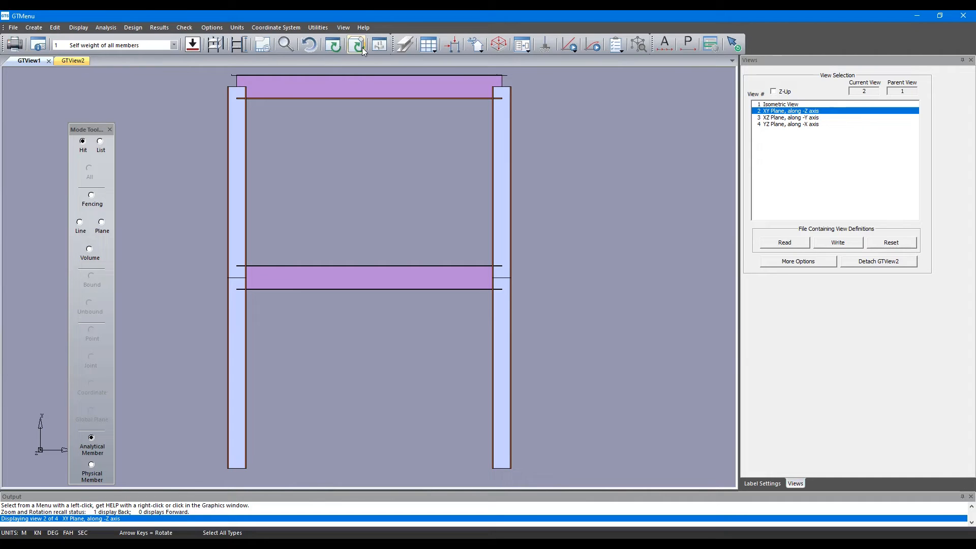
left_click(106, 27)
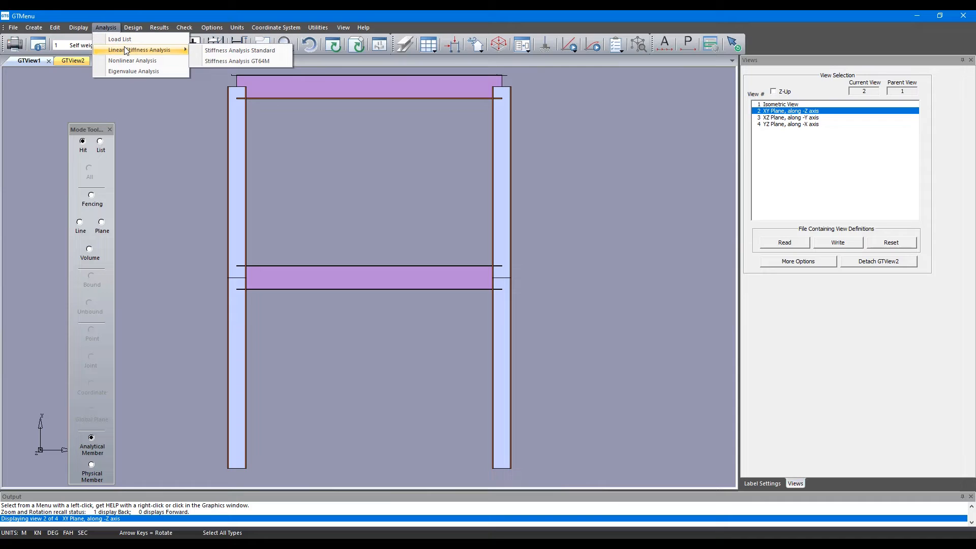
mouse_move(239, 51)
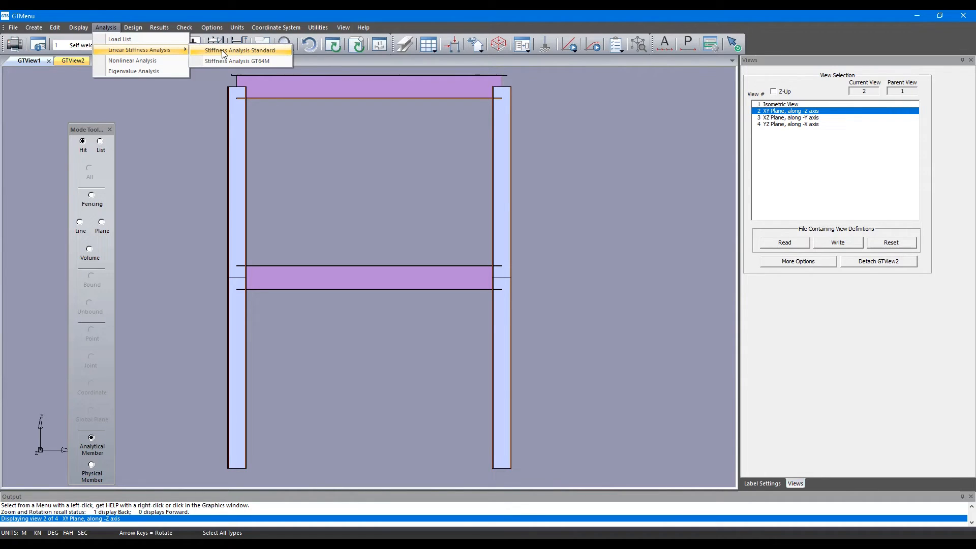
Step: Run Stiffness Analysis Standard on the self-weight case and close the output report
left_click(238, 50)
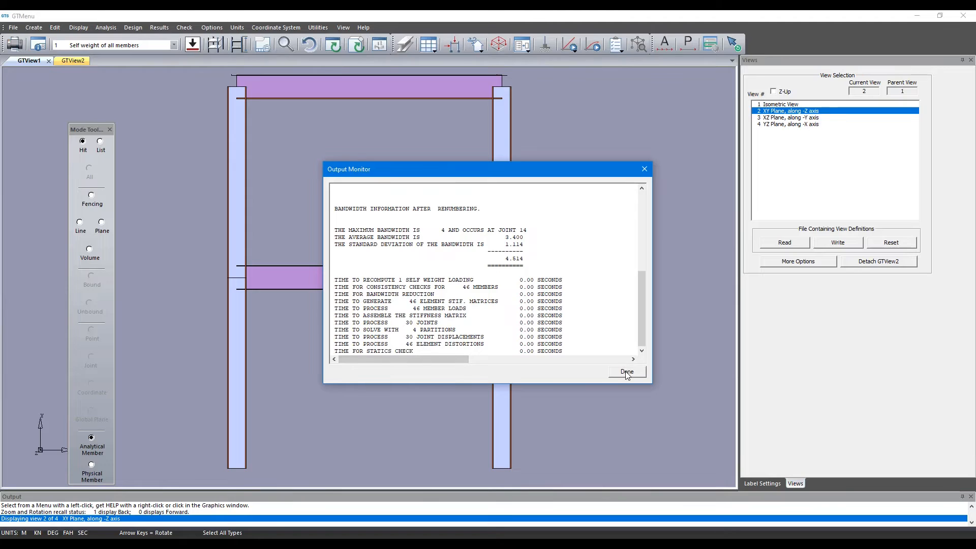
left_click(626, 372)
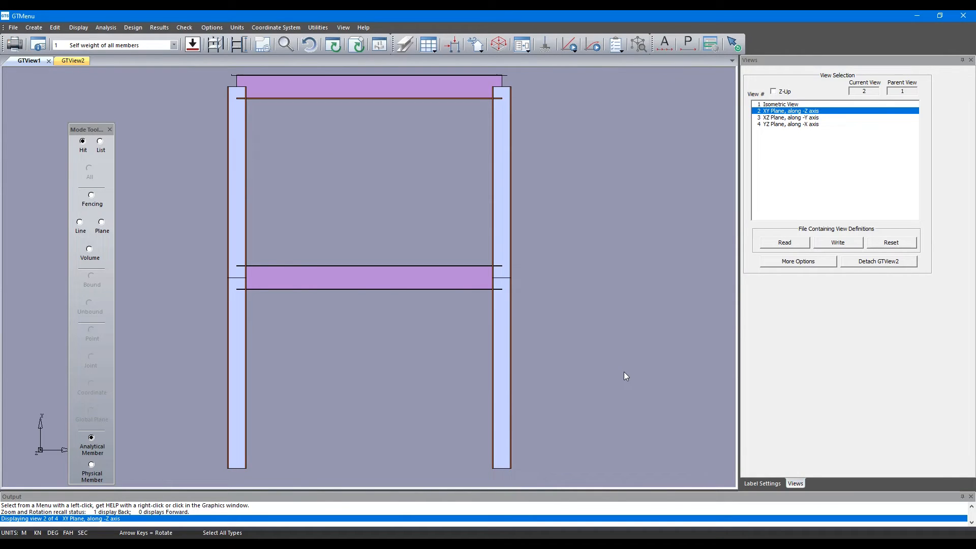
mouse_move(113, 63)
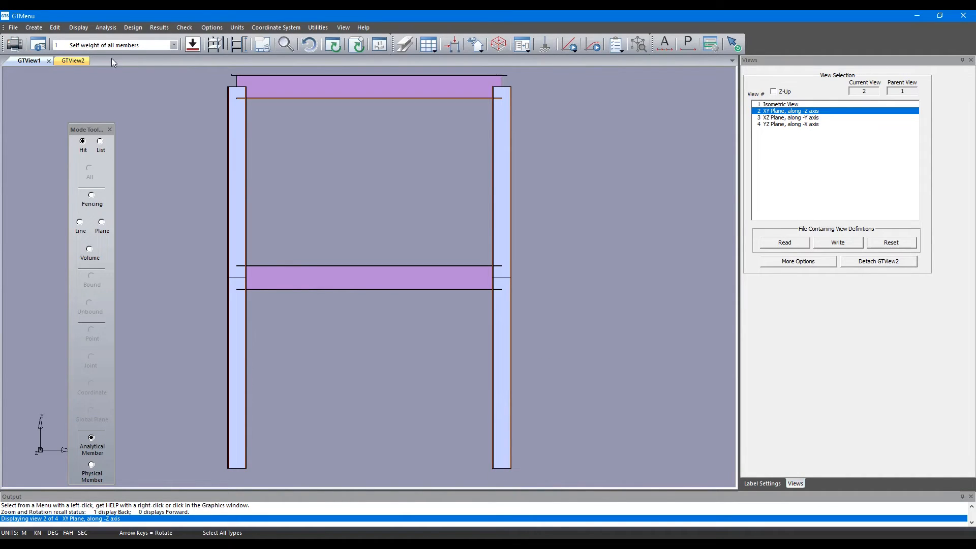
Step: Assign the EC3 code name to all members in the steel design parameters
left_click(133, 26)
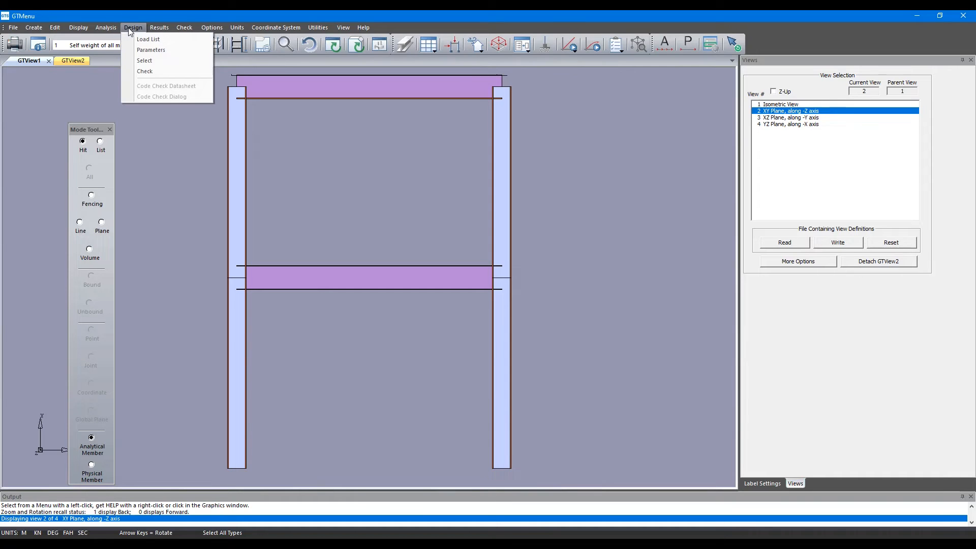
mouse_move(151, 50)
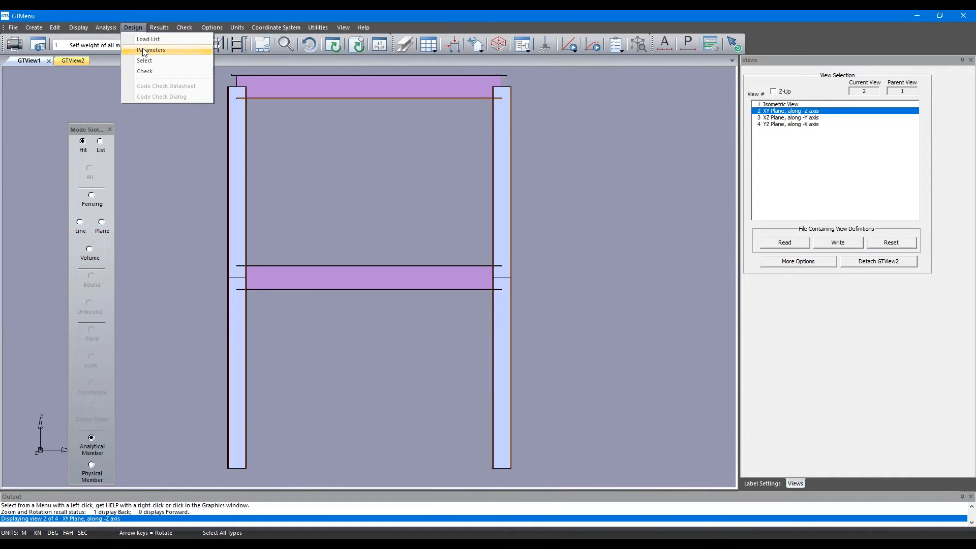
left_click(149, 50)
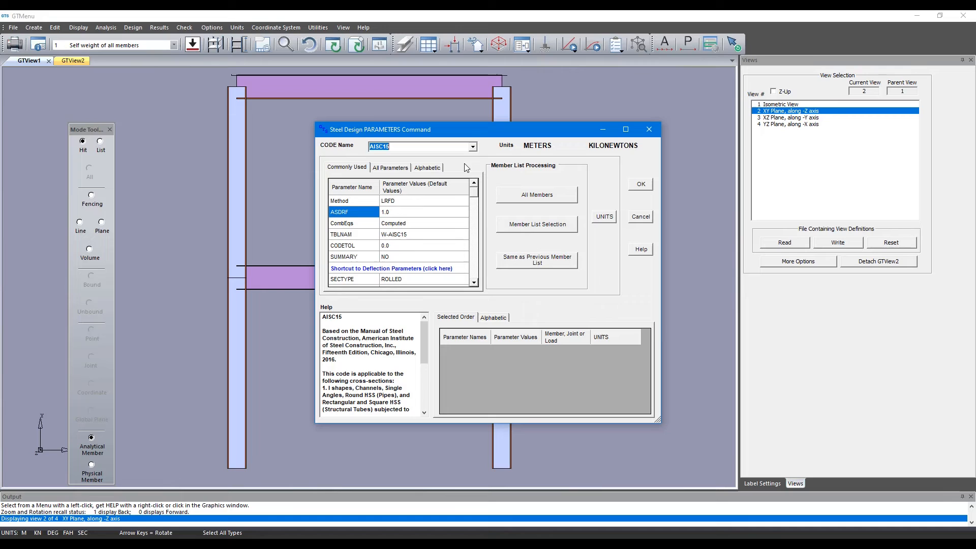
mouse_move(470, 162)
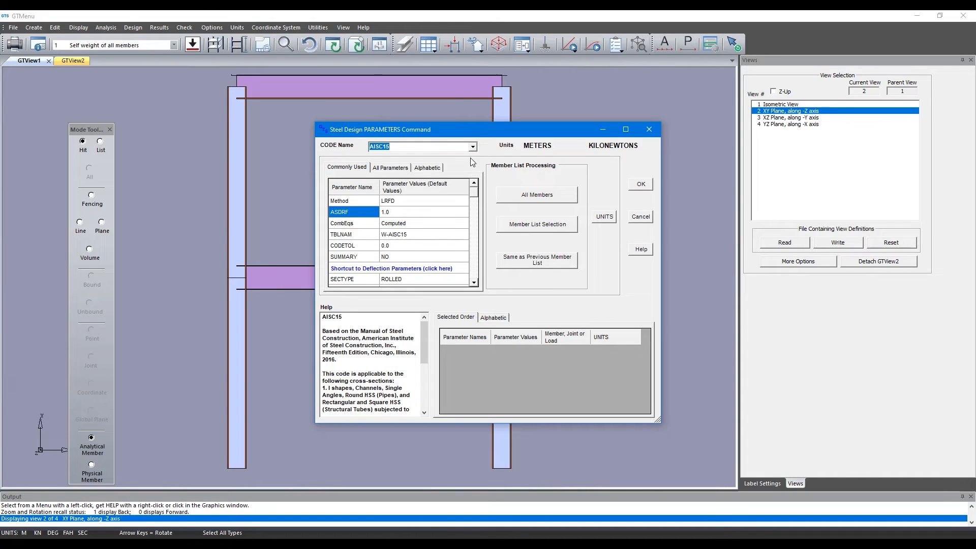
left_click(472, 146)
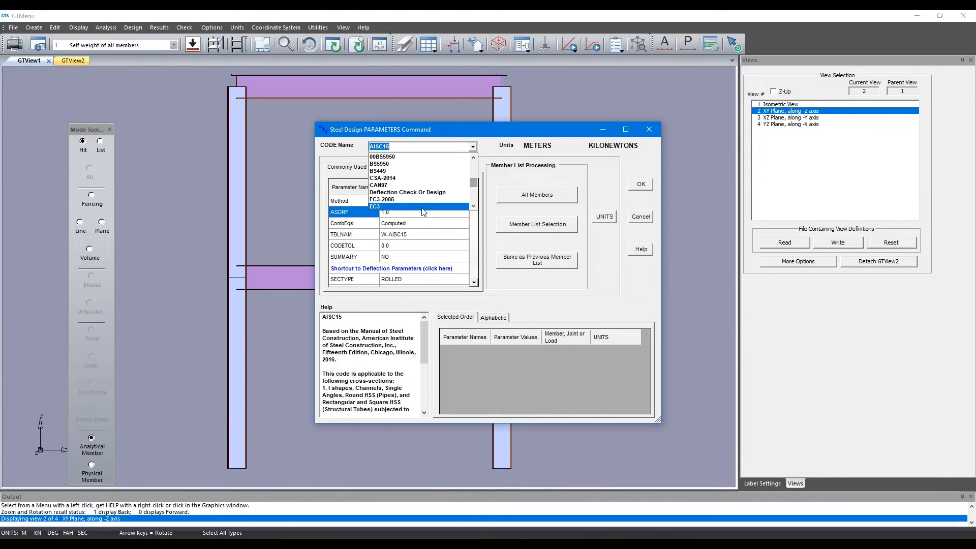
left_click(374, 206)
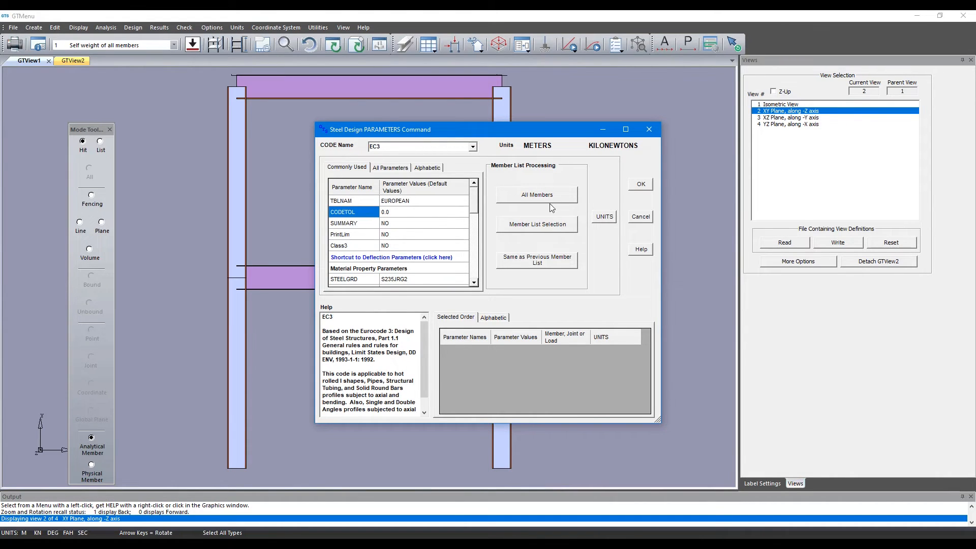
left_click(536, 195)
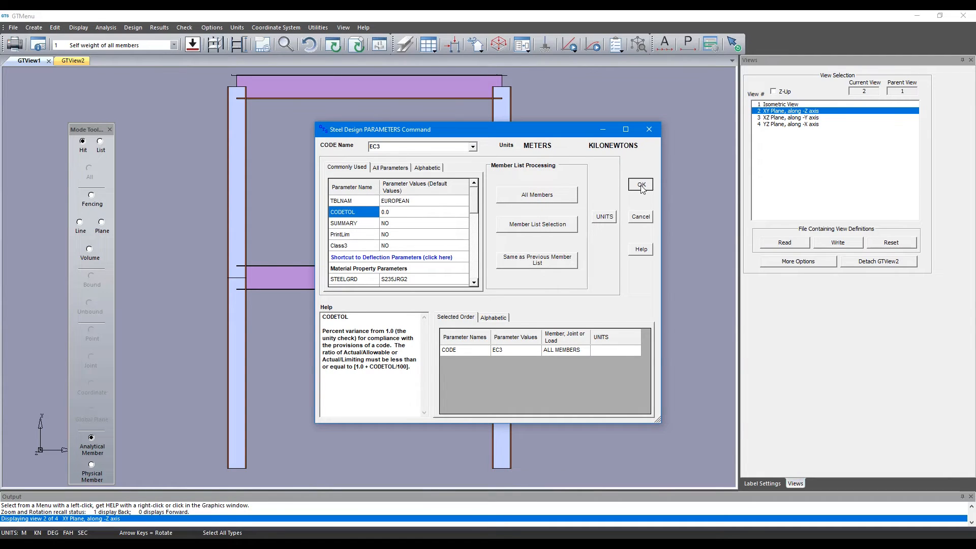
left_click(639, 185)
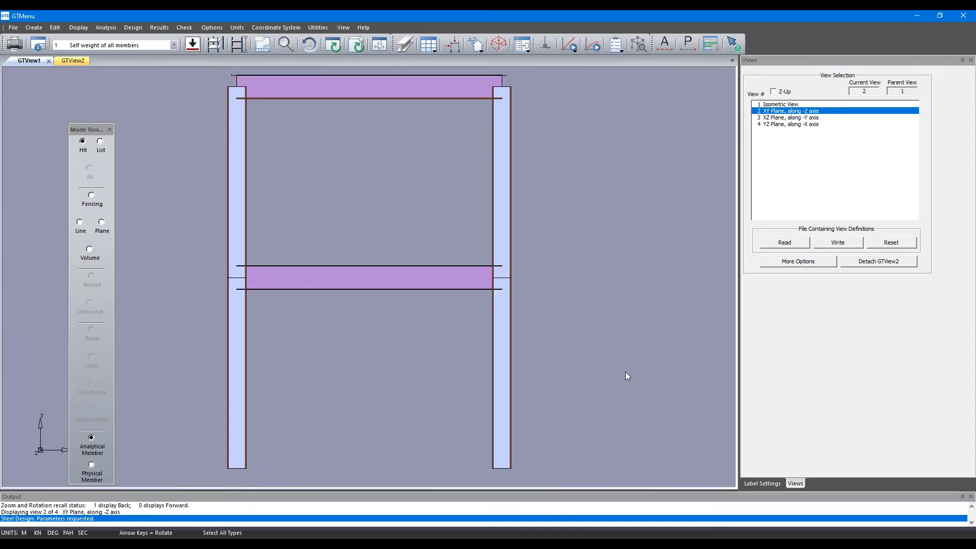
Step: Code-check all members including ALL maximum forces and moments, then close the trace
left_click(132, 27)
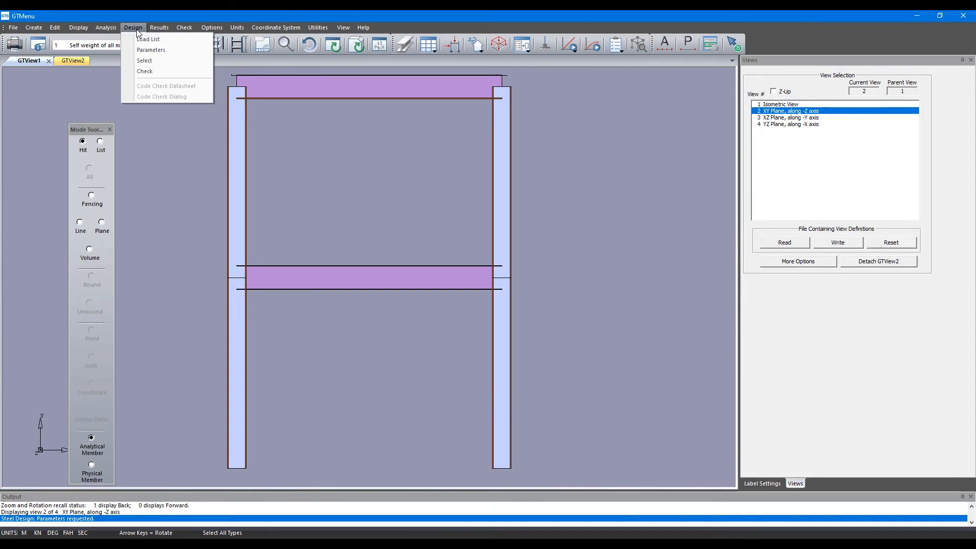
left_click(148, 39)
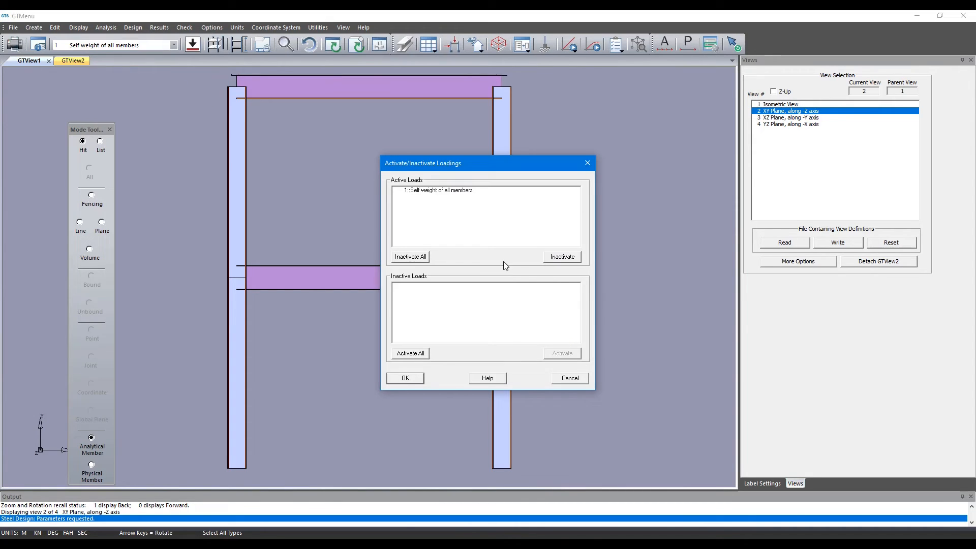
mouse_move(426, 206)
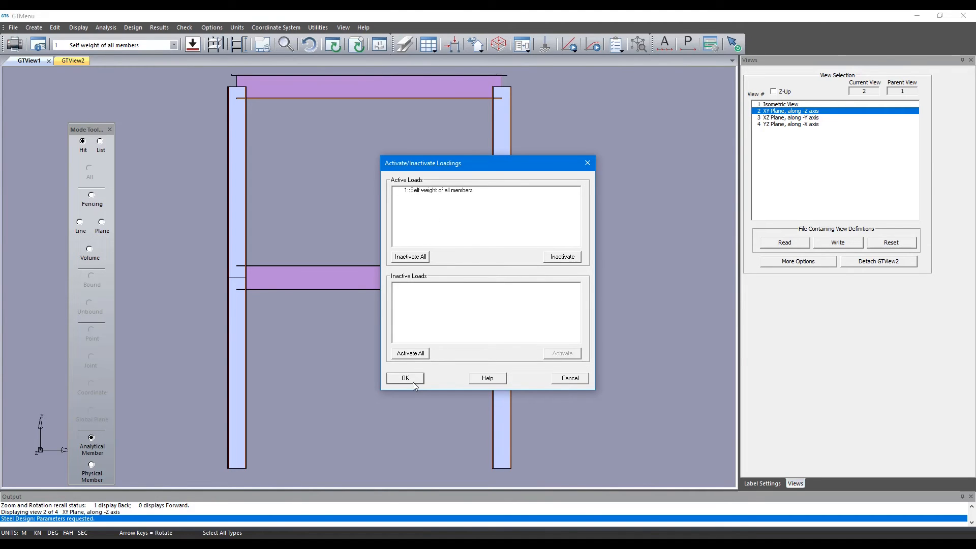
left_click(404, 377)
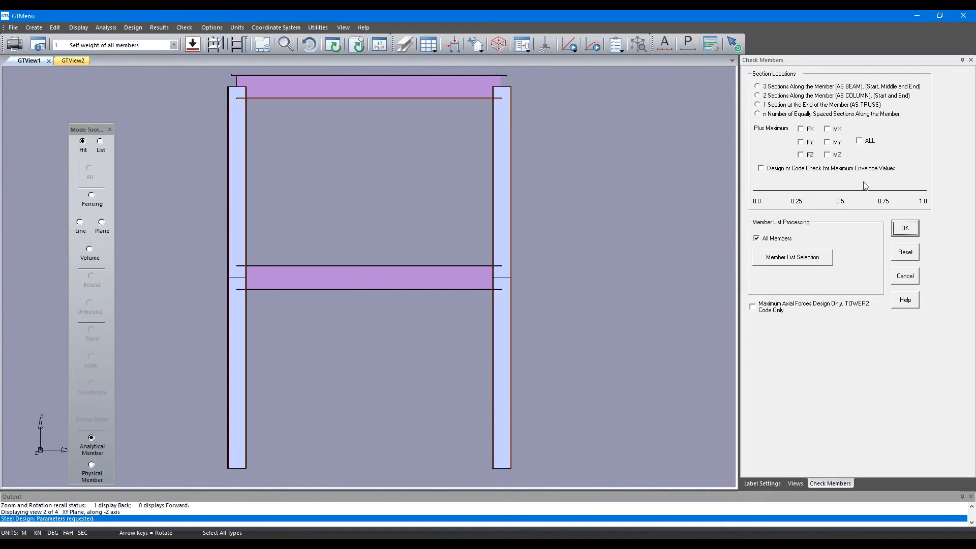
left_click(859, 141)
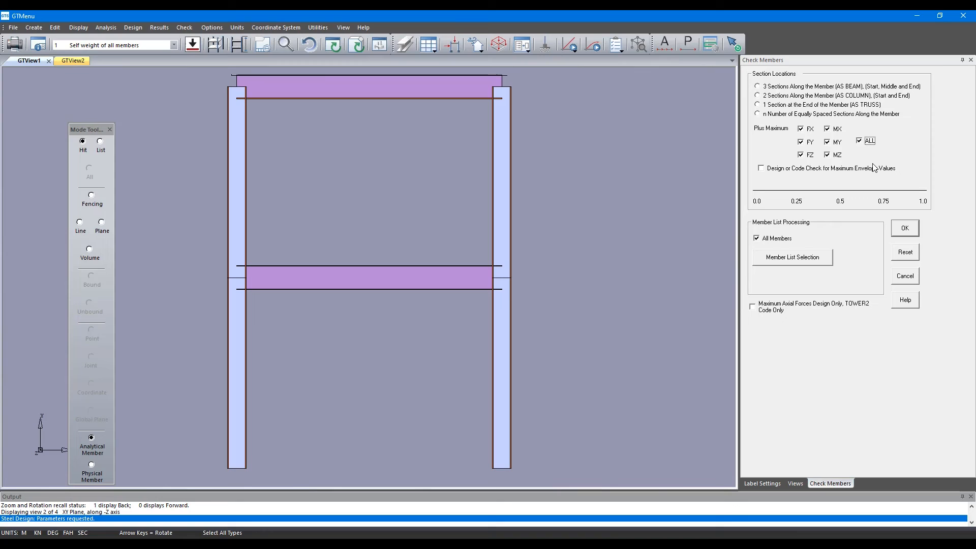
left_click(903, 228)
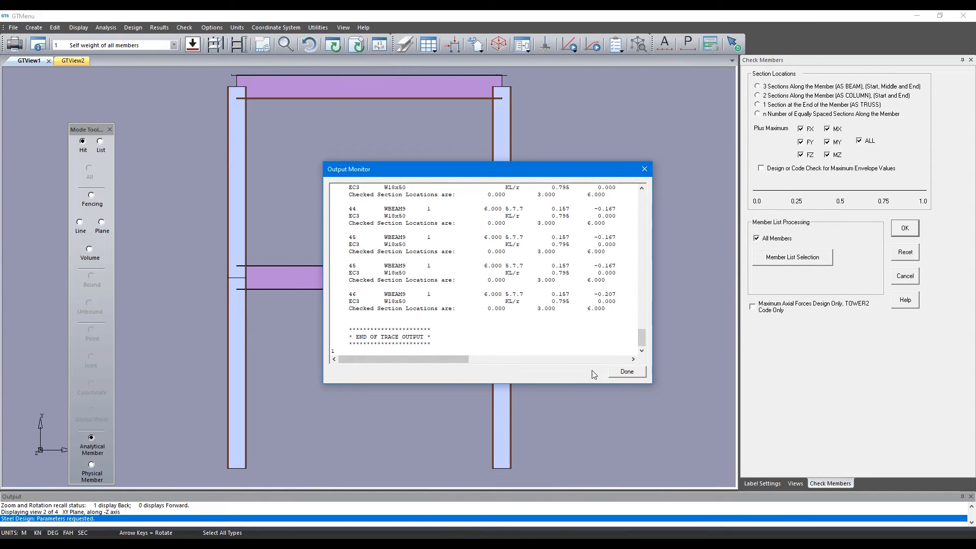
left_click(626, 372)
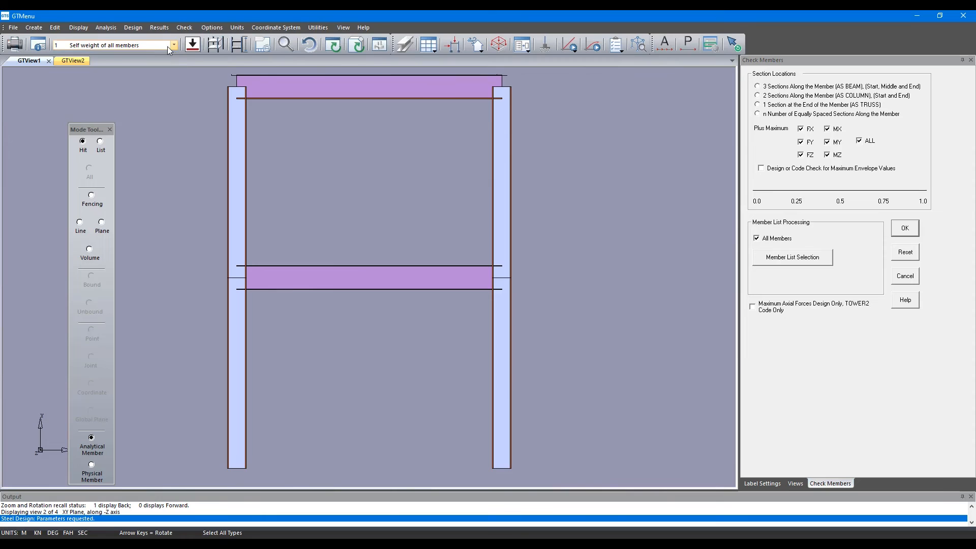
mouse_move(133, 27)
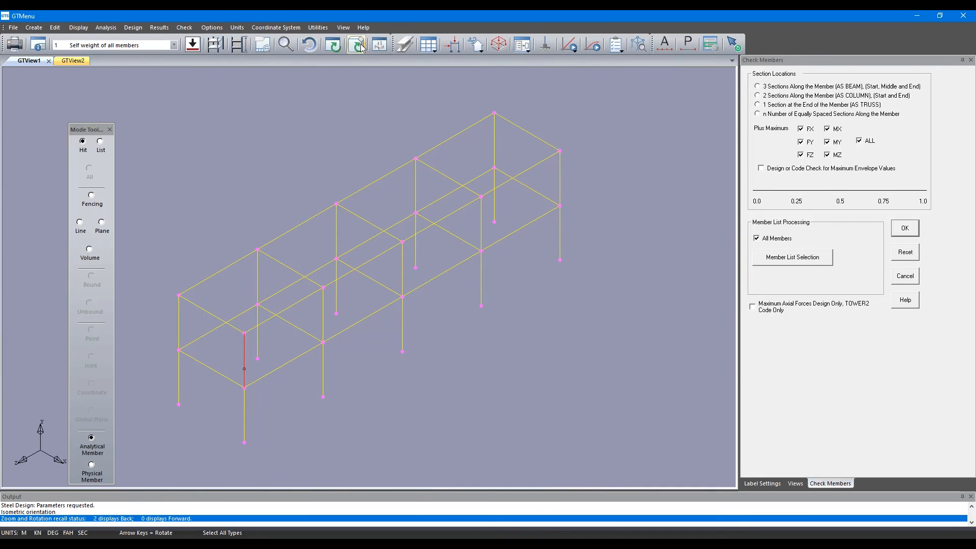
Step: Turn off solid section rendering and redraw the frame as an isometric line model
left_click(356, 43)
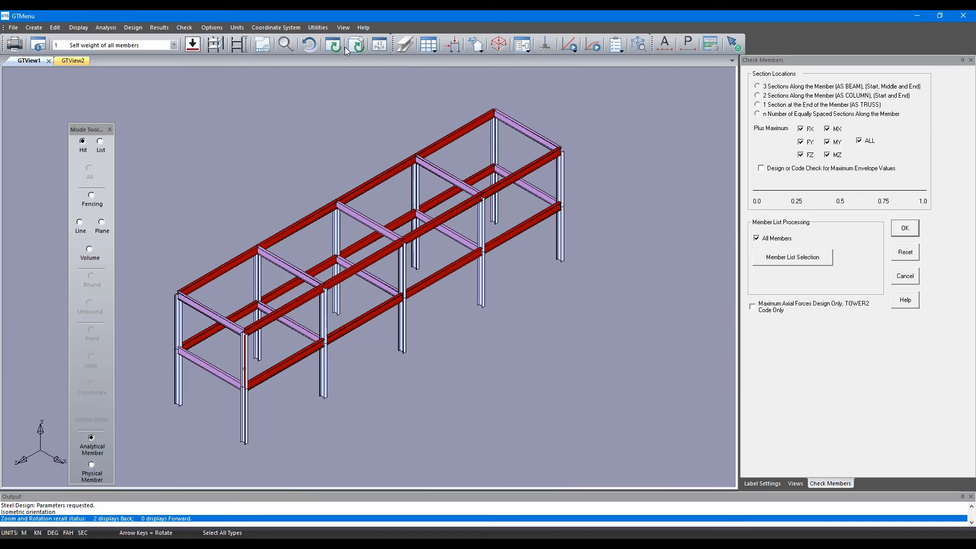
mouse_move(332, 44)
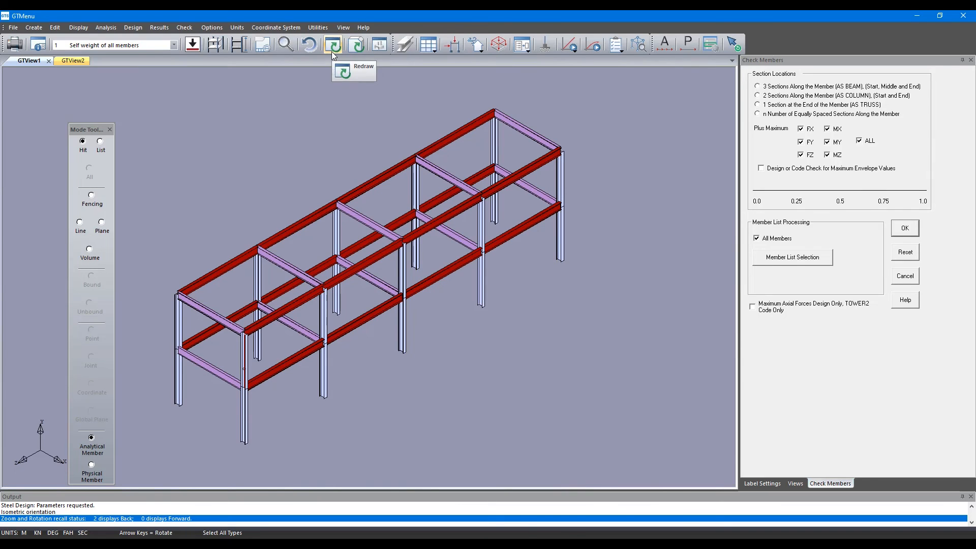
left_click(334, 44)
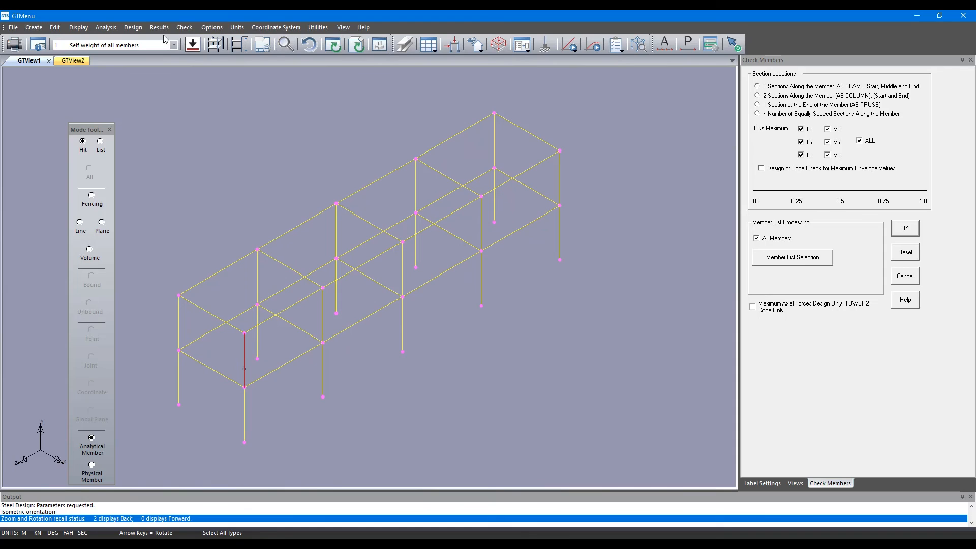
Step: Show colour-coded Actual/Allowable Stress Ratios on the members with a ratio legend
left_click(159, 27)
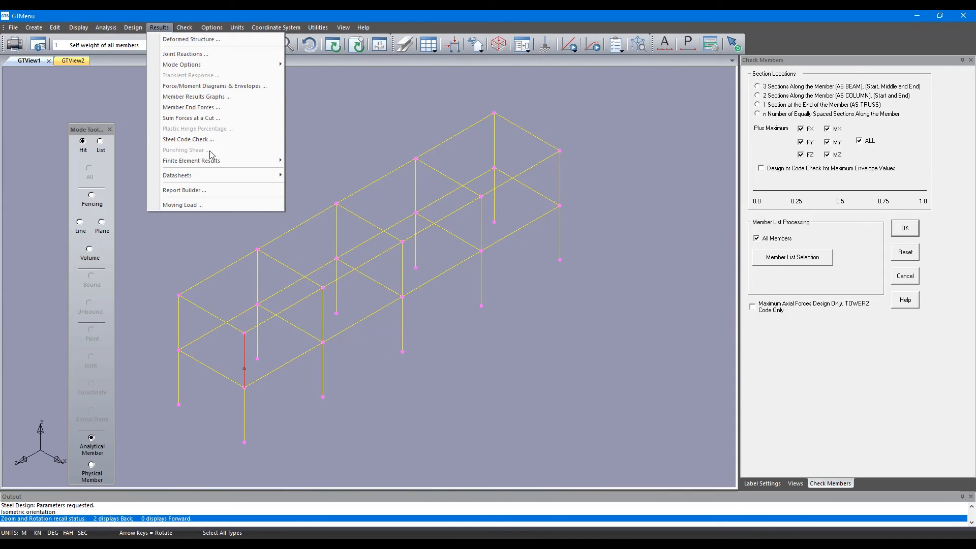
left_click(188, 139)
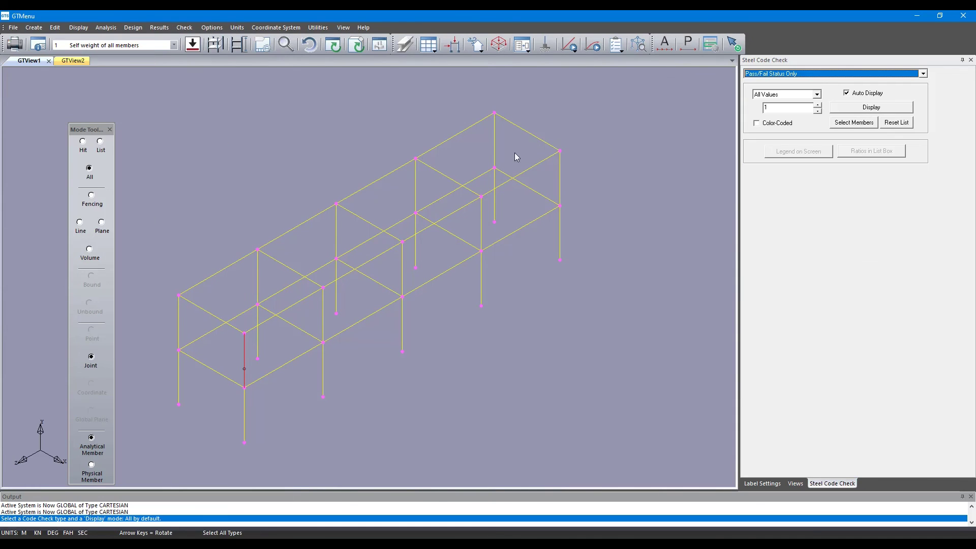
left_click(852, 122)
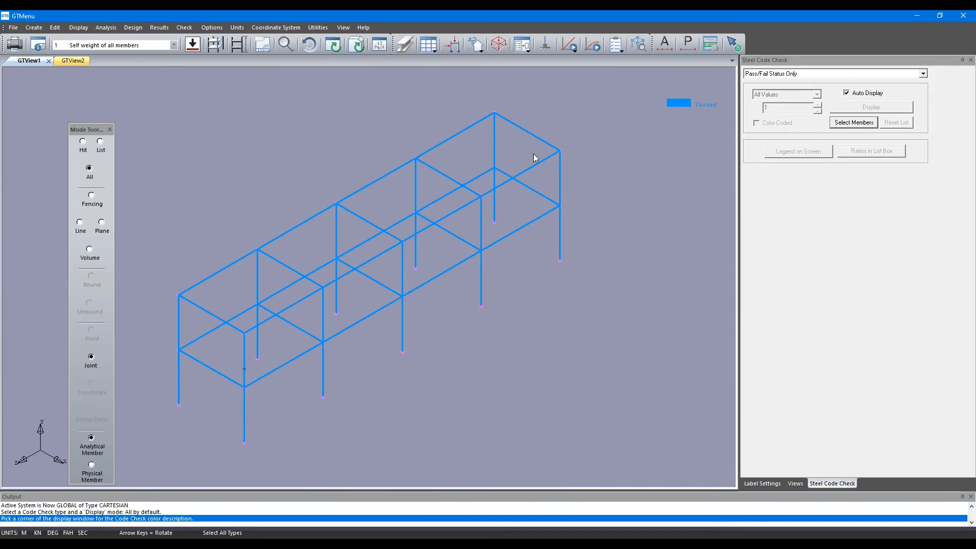
left_click(921, 74)
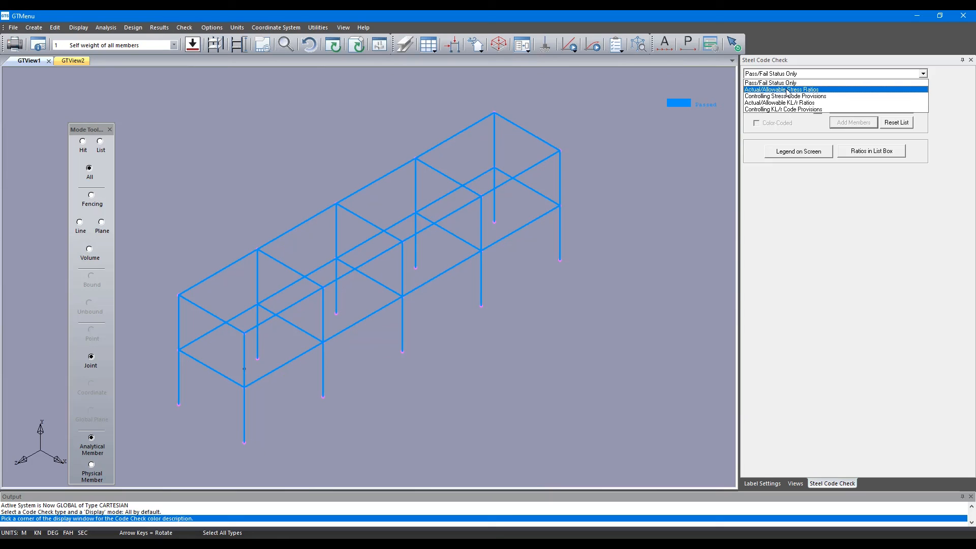
left_click(781, 89)
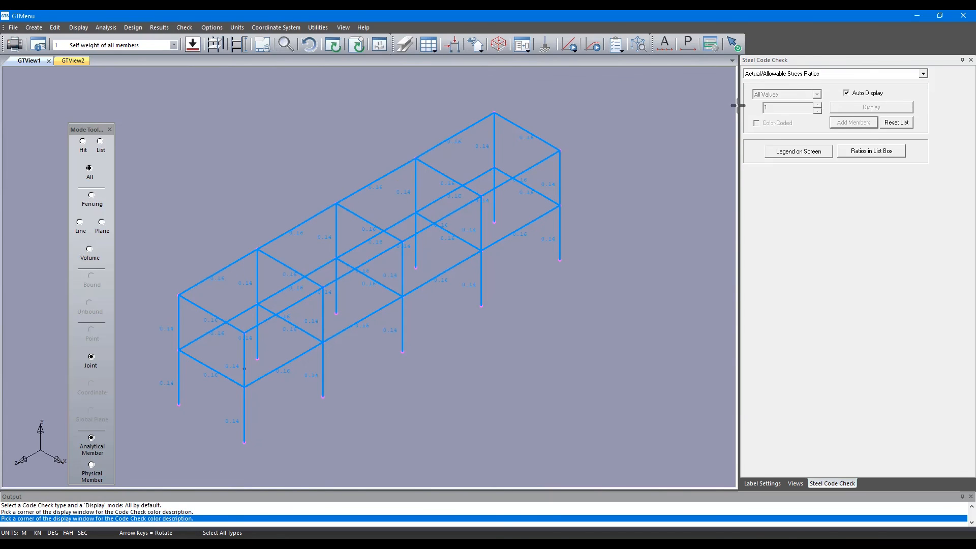
left_click(797, 151)
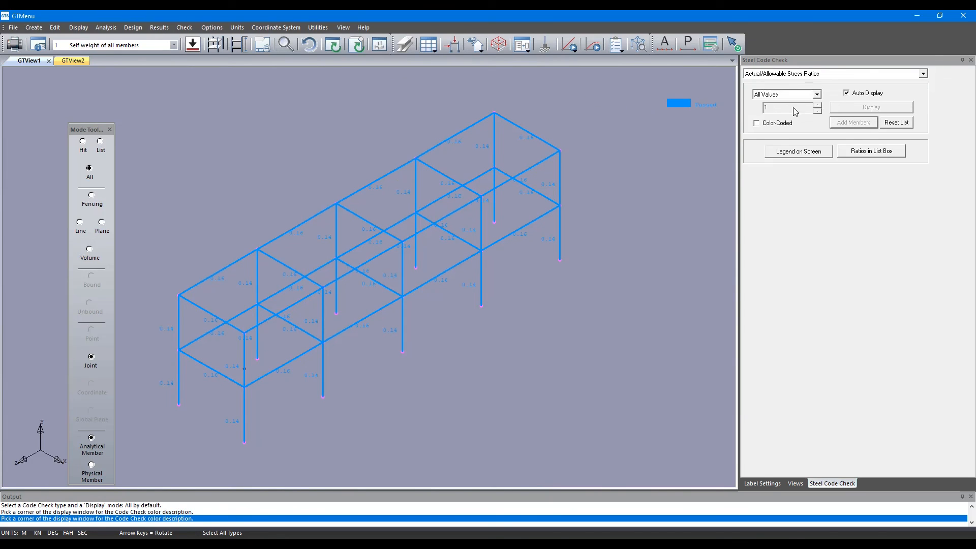
left_click(756, 122)
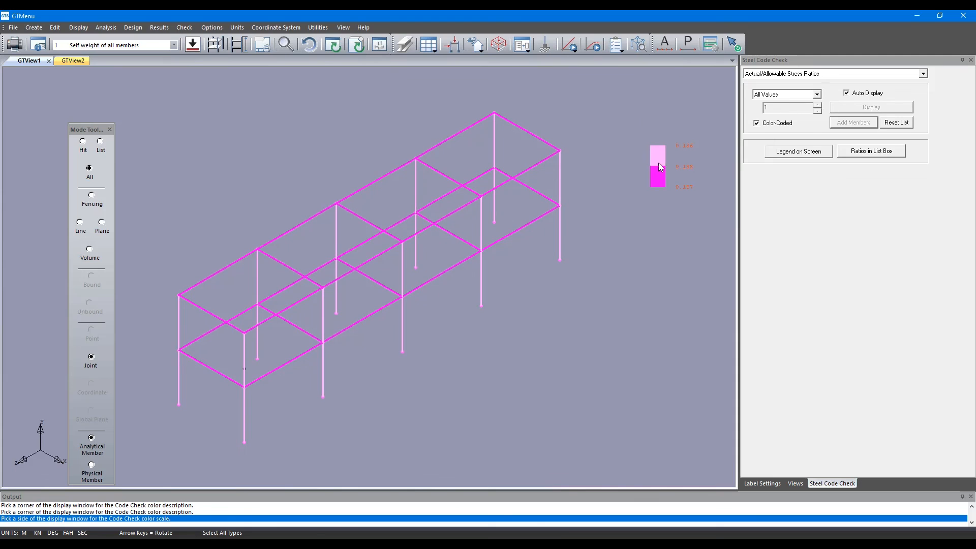